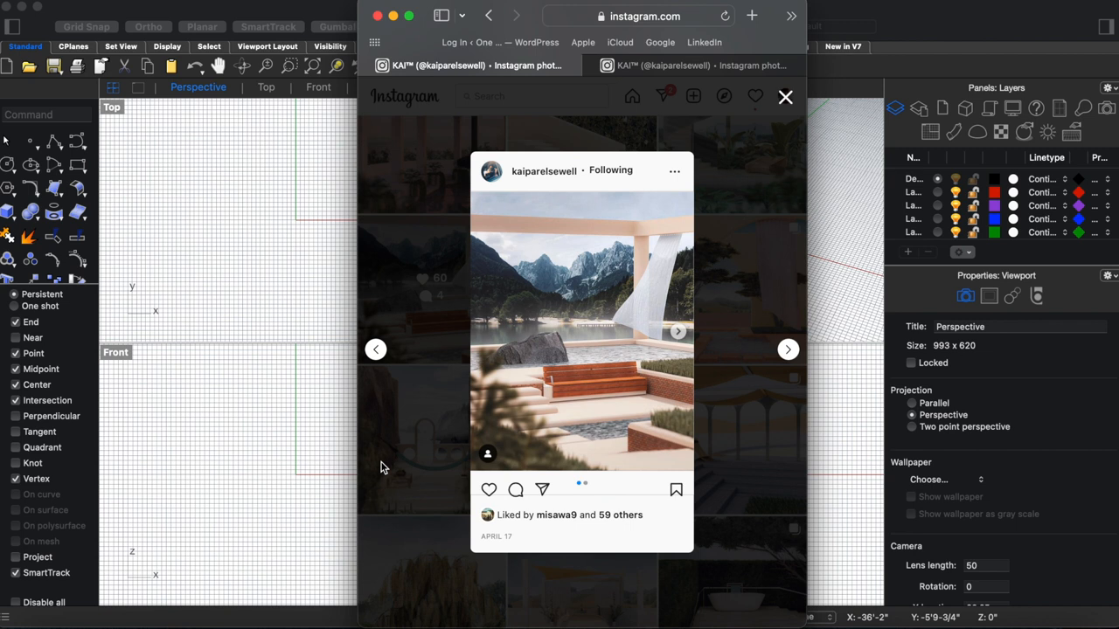
mouse_move(568, 335)
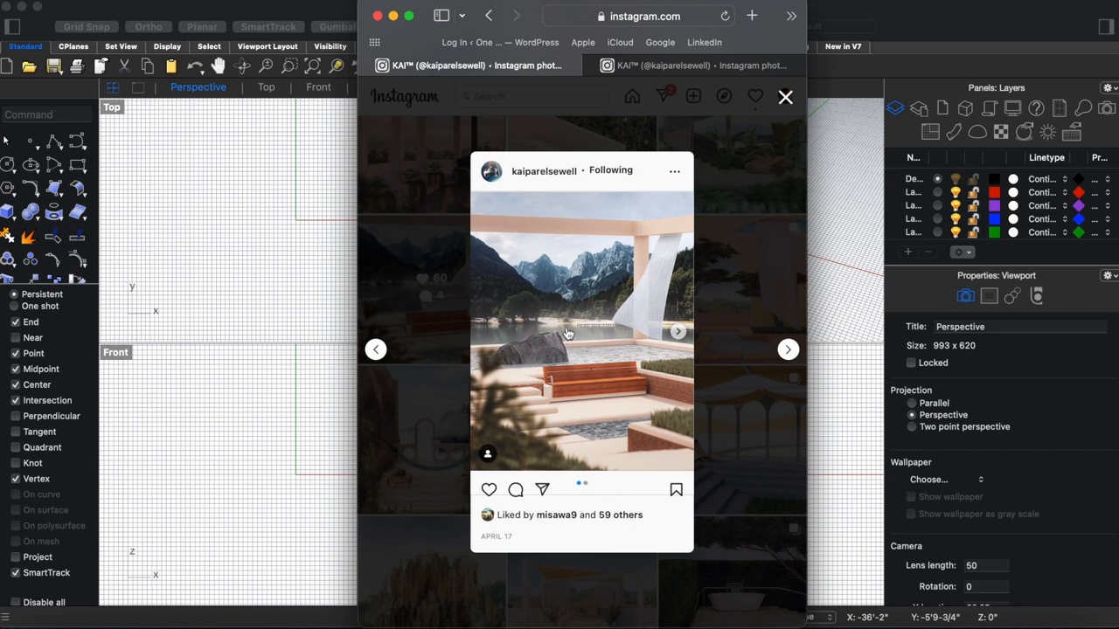
mouse_move(518, 340)
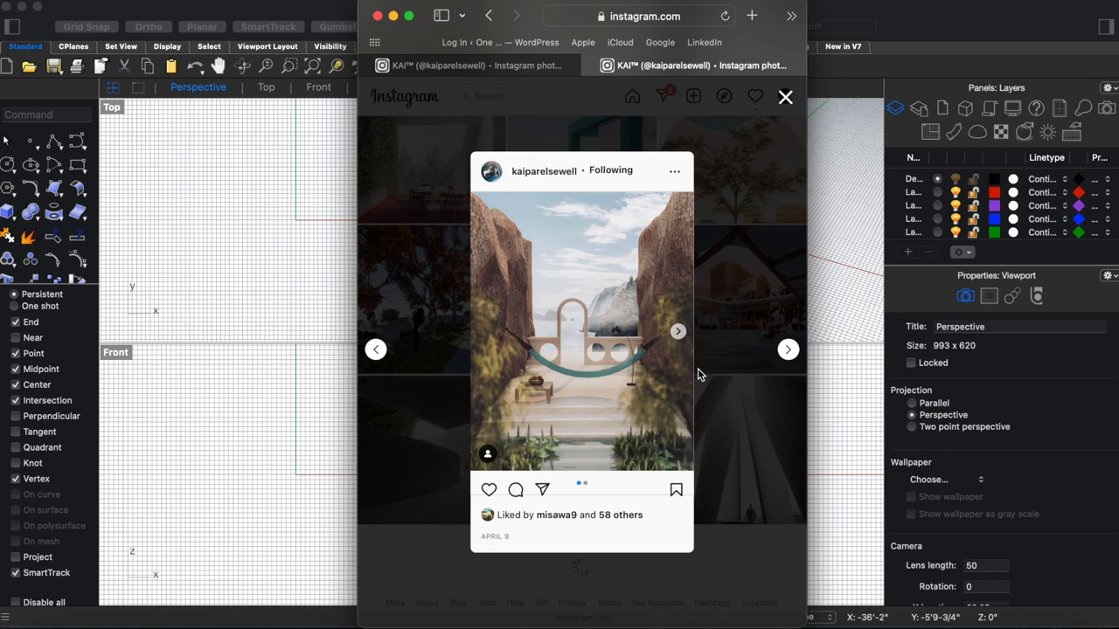
- Advance to the next Instagram post, the canyon scene with stairs and a hammock
click(786, 98)
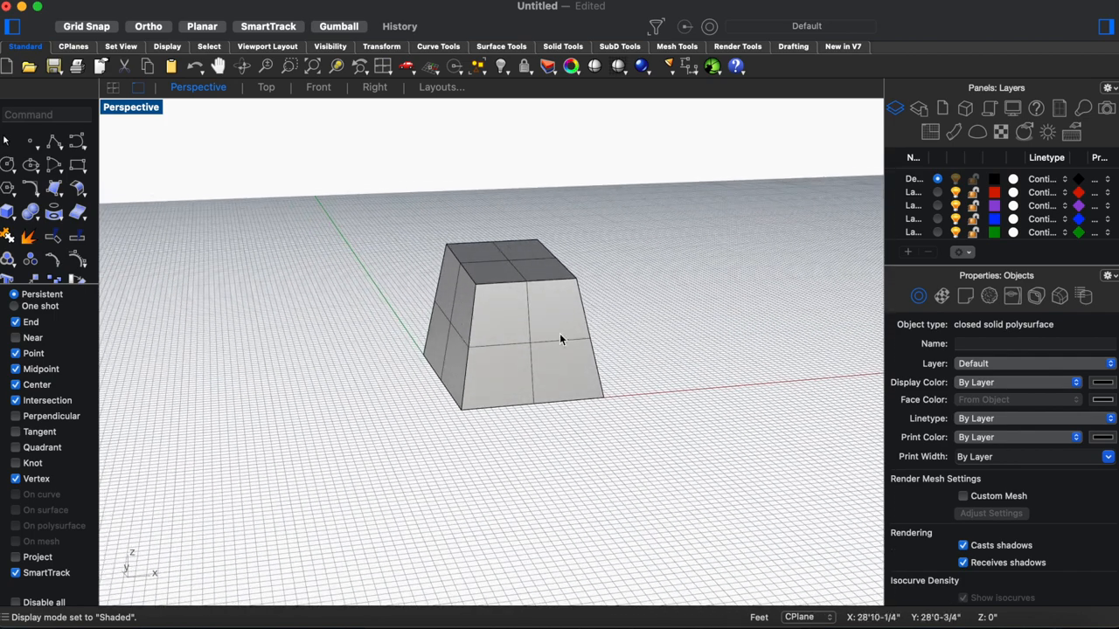
- Give the tapered block a Granite Texture displacement for a rough, rocky surface
click(524, 332)
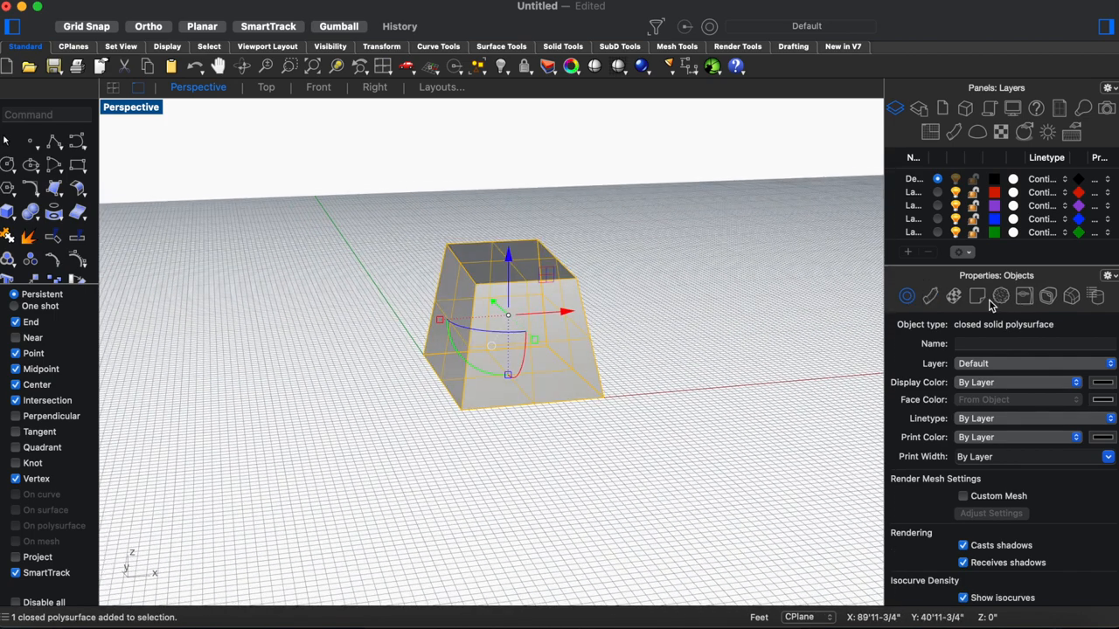
click(988, 295)
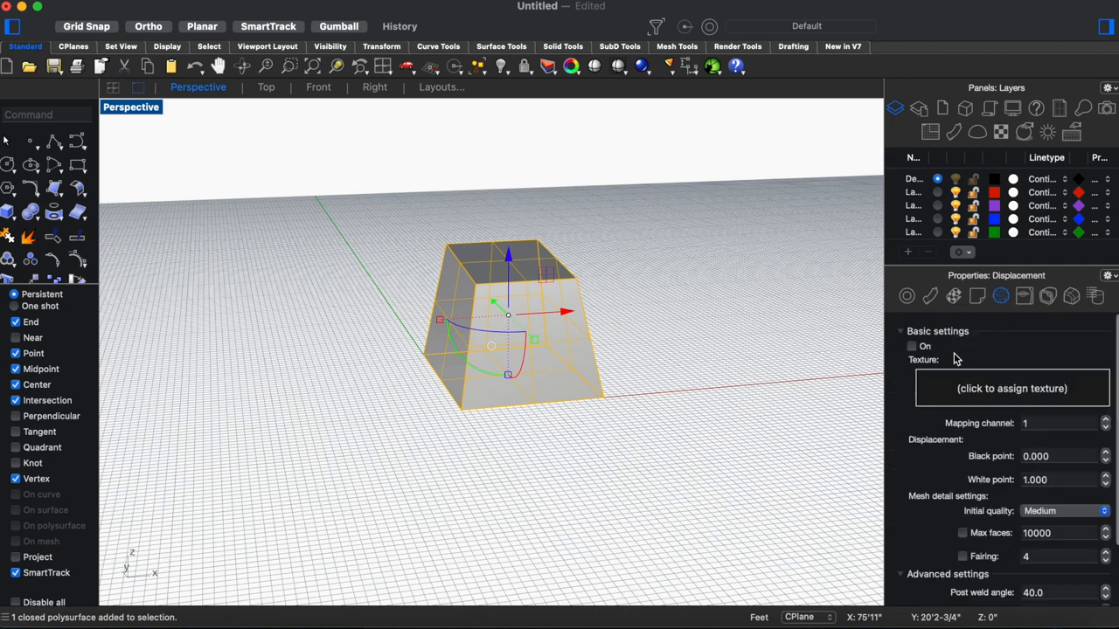
click(1011, 389)
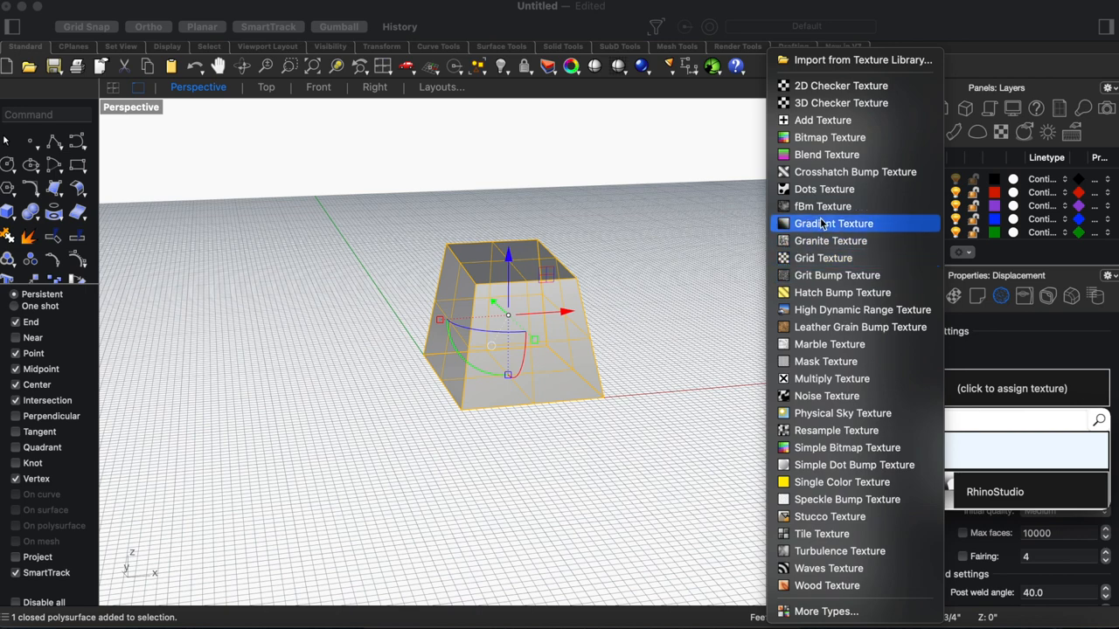
click(829, 241)
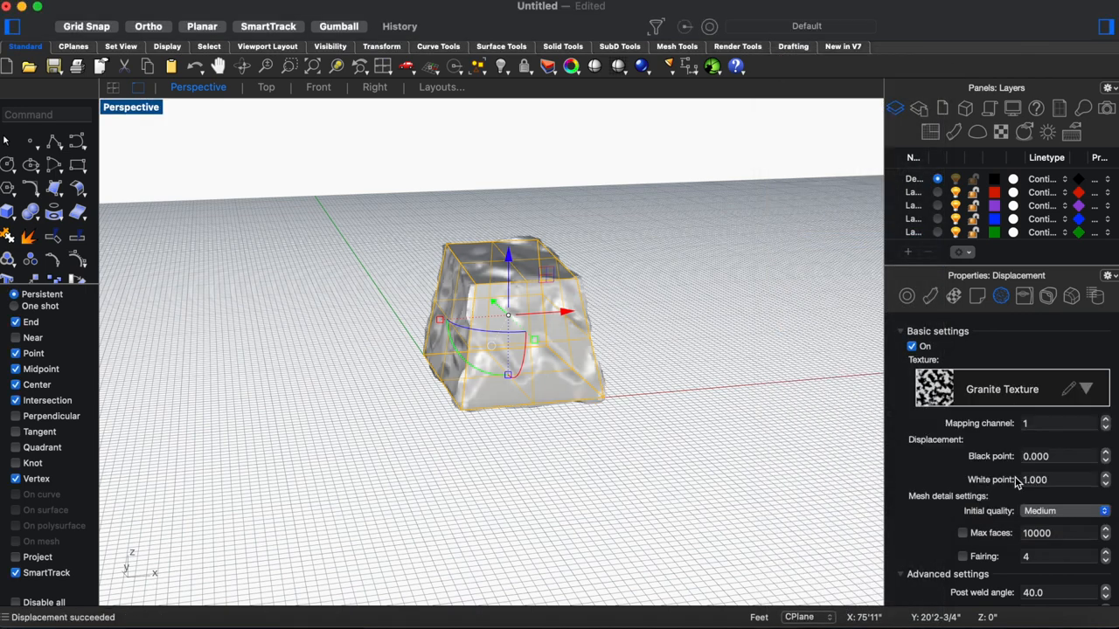
click(509, 323)
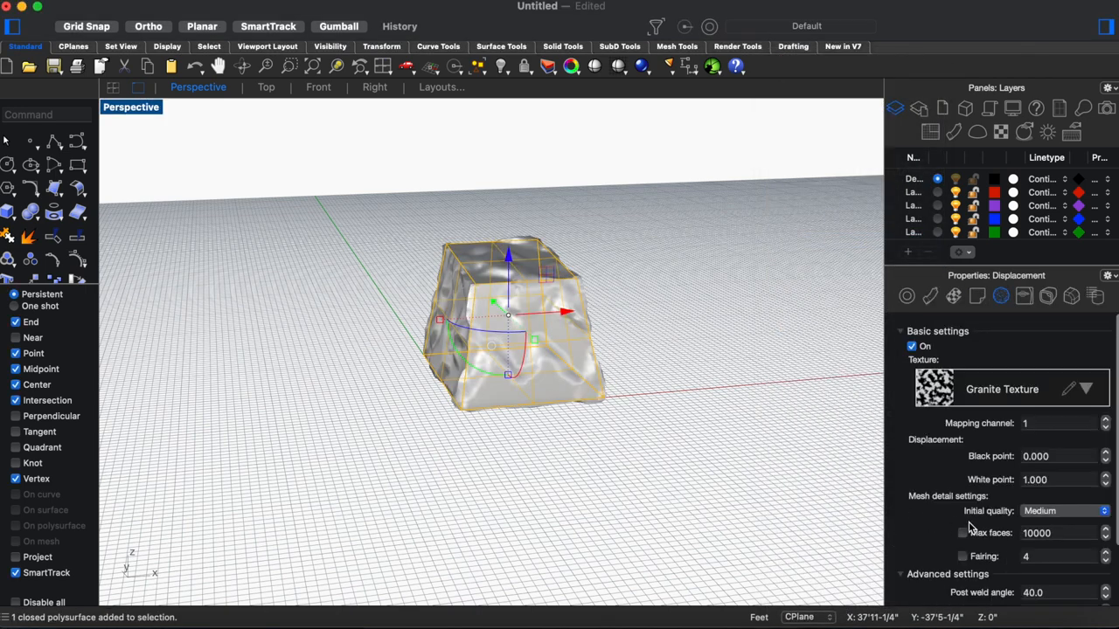
click(1062, 510)
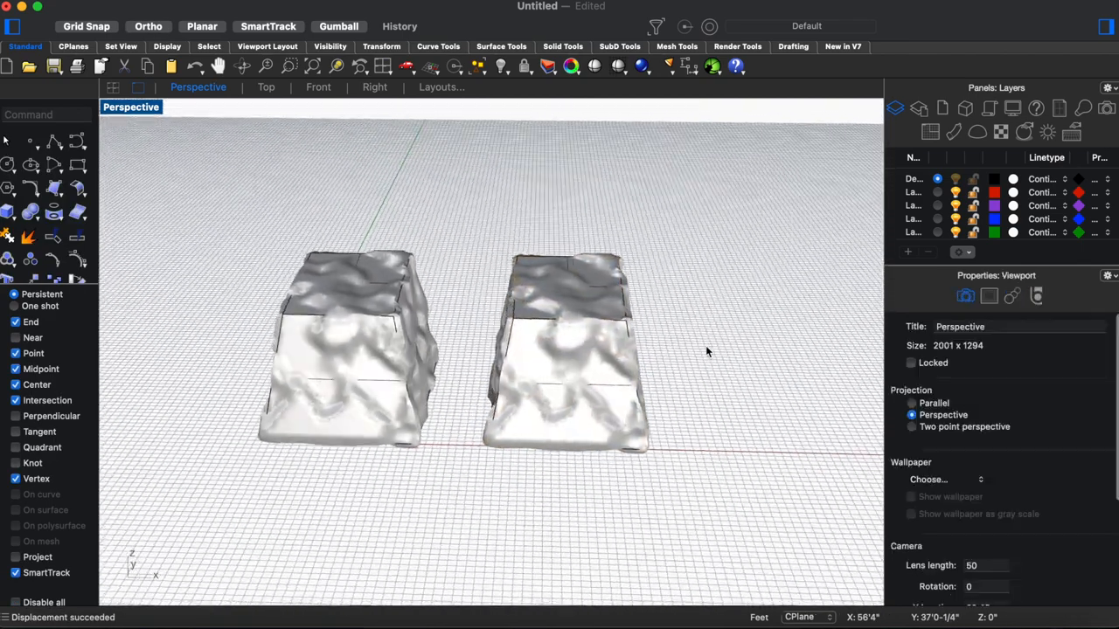
- Copy the displaced block and convert the copy into a dense triangulated mesh
click(349, 350)
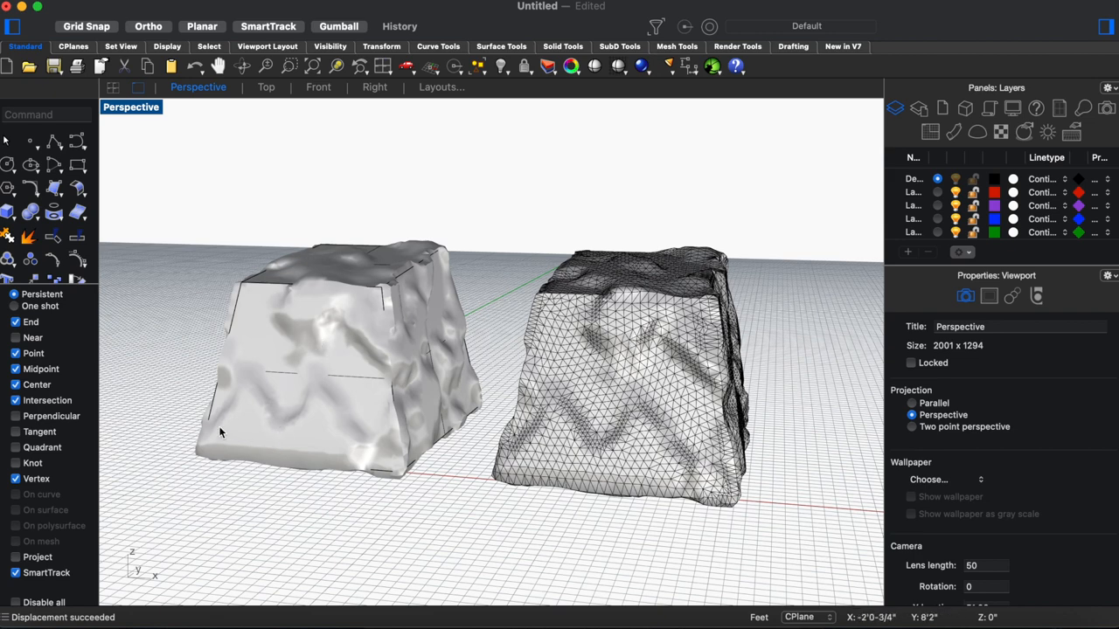
click(341, 367)
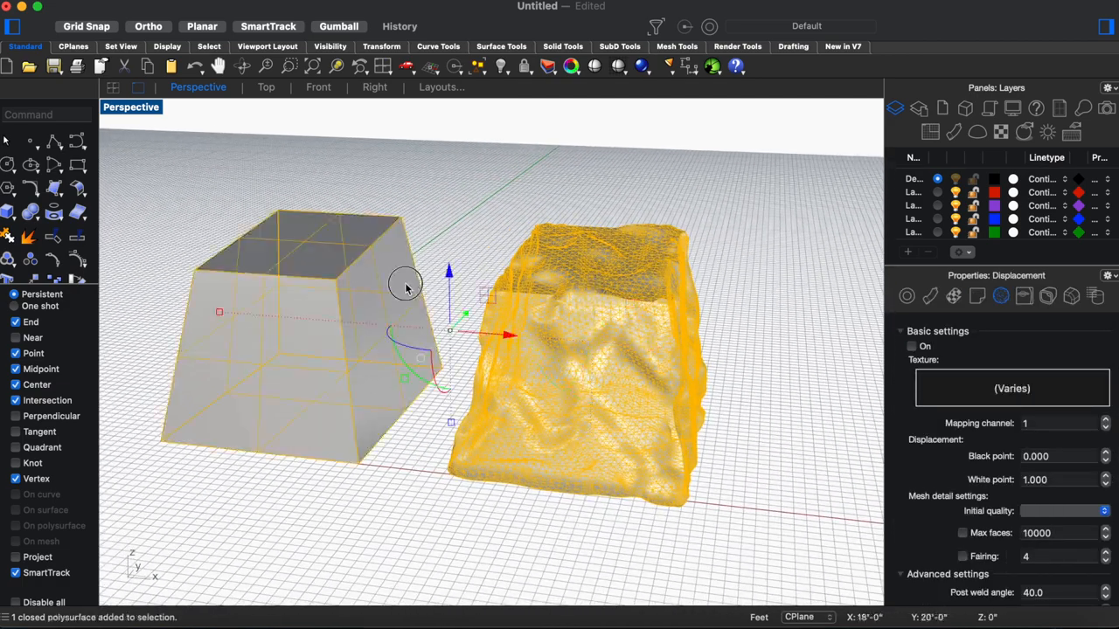
- Add a new Custom material for the tapered block and meshed rock
click(930, 296)
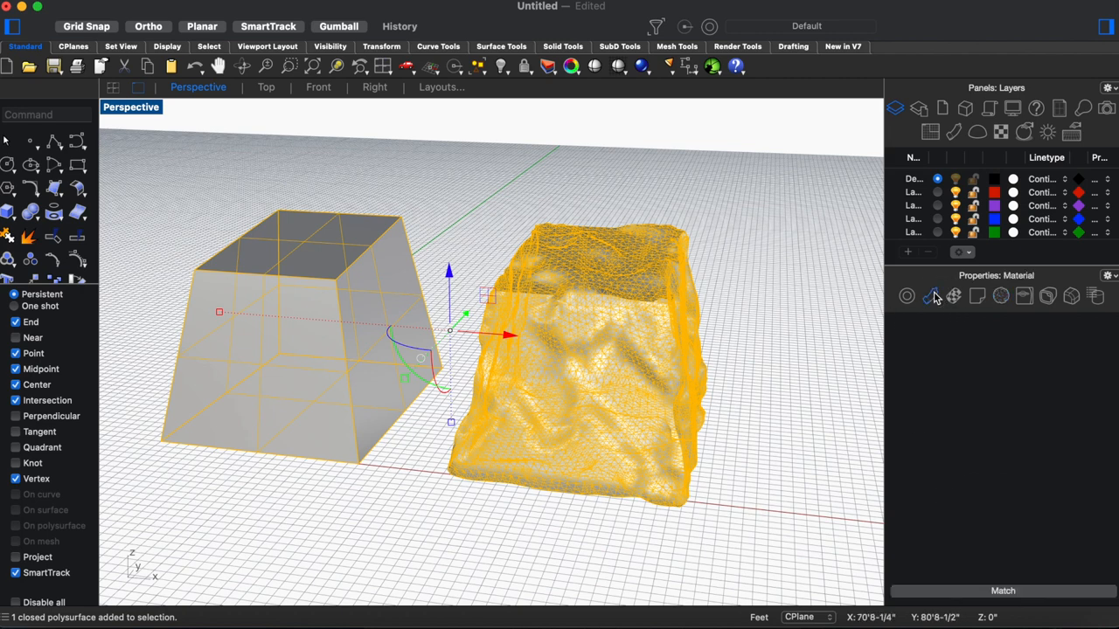
click(930, 295)
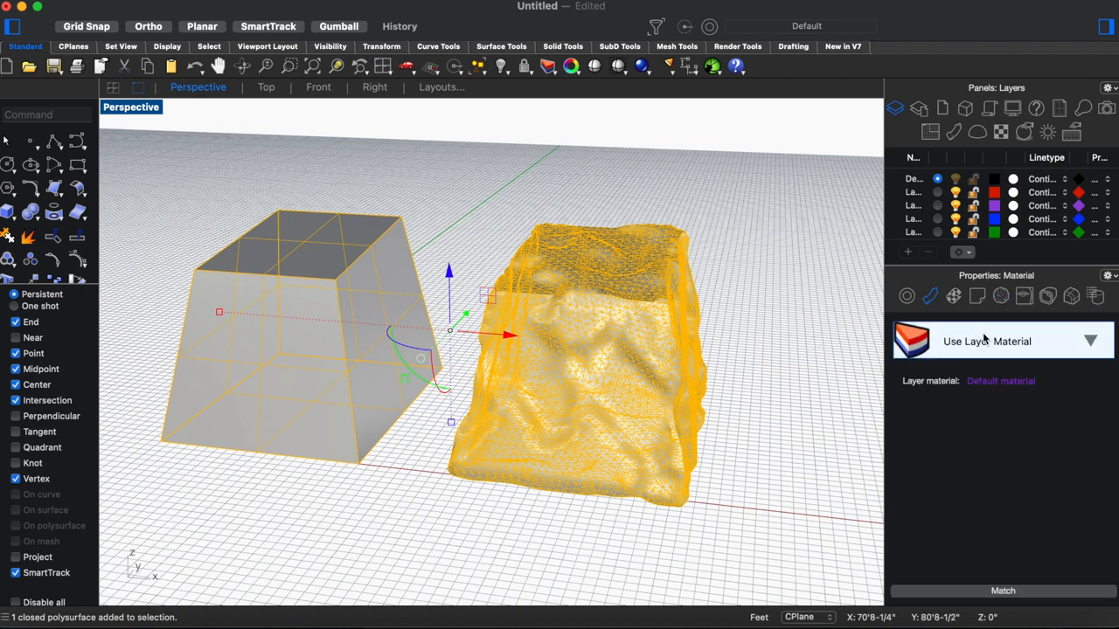
click(1090, 341)
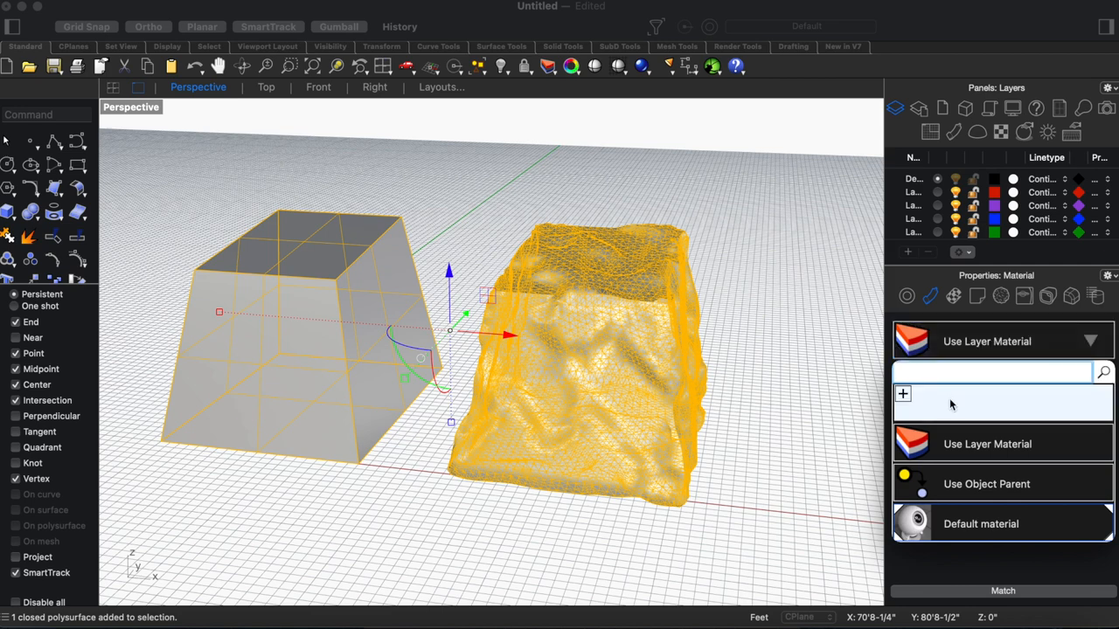
click(903, 395)
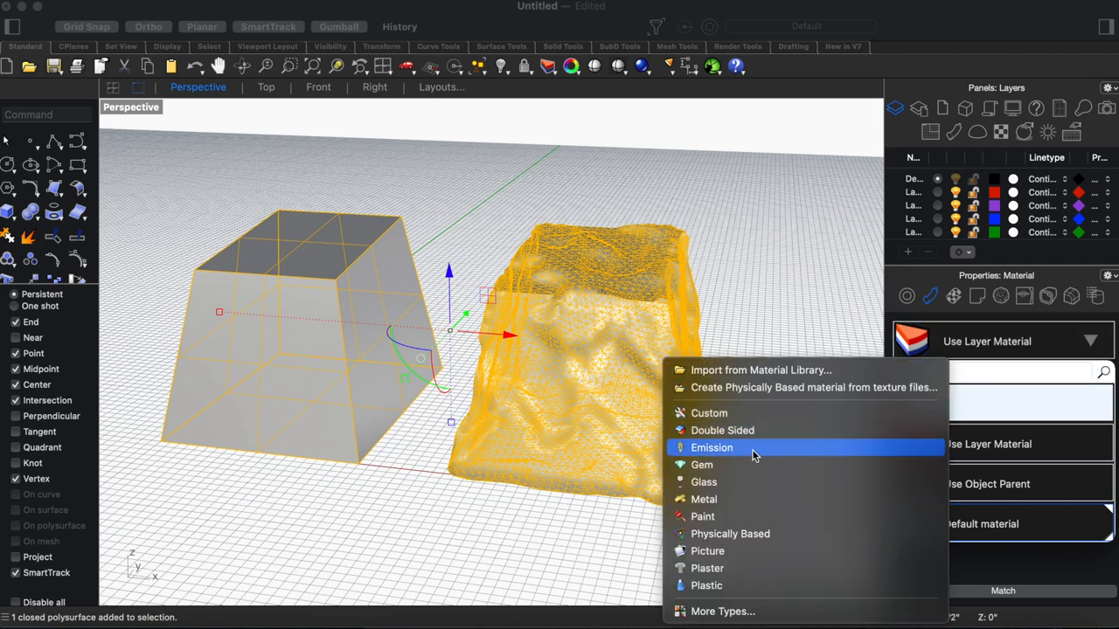
click(709, 412)
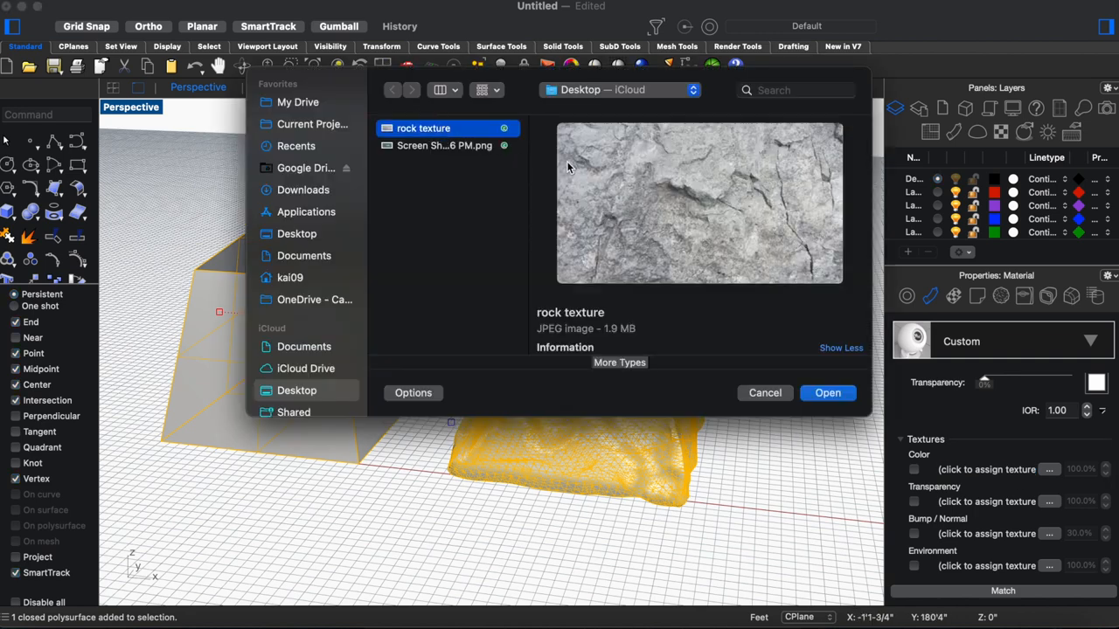
mouse_move(748, 197)
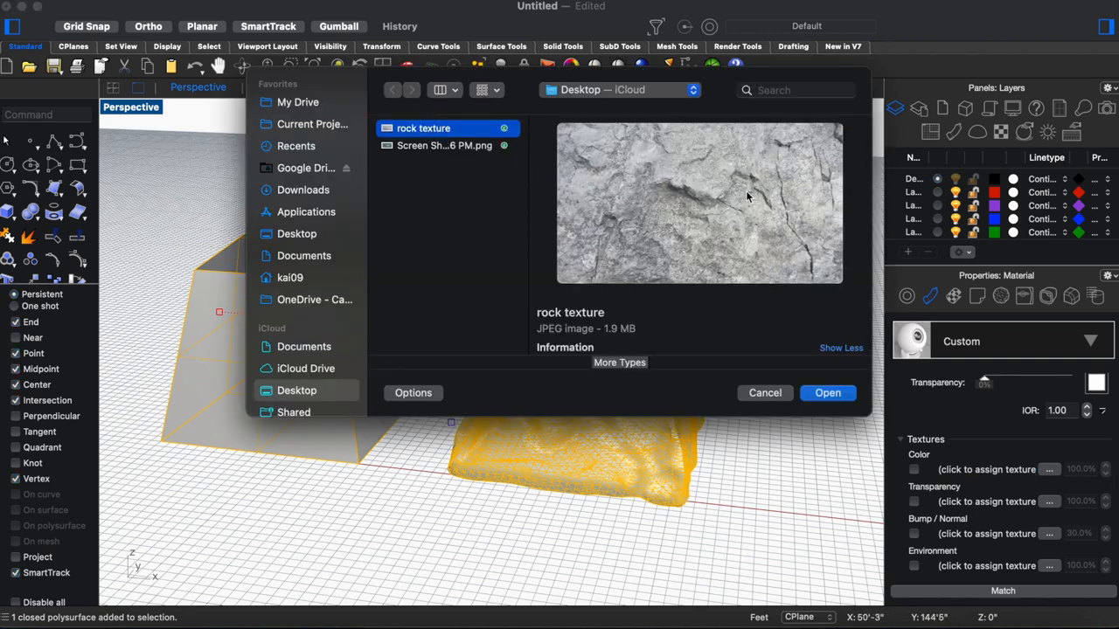
mouse_move(642, 229)
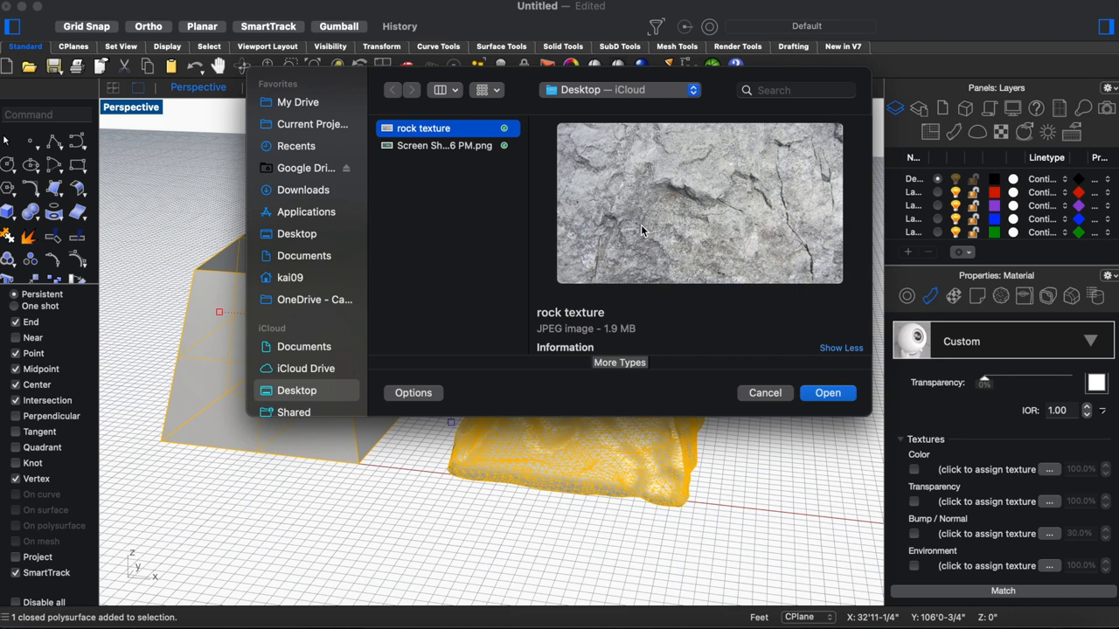
mouse_move(691, 216)
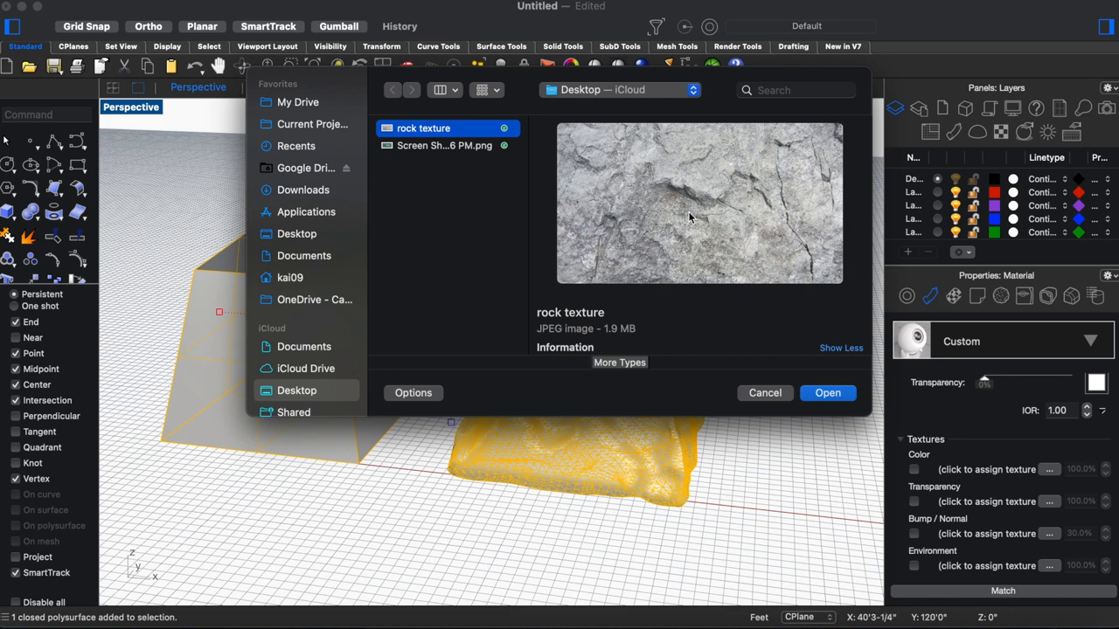
mouse_move(811, 207)
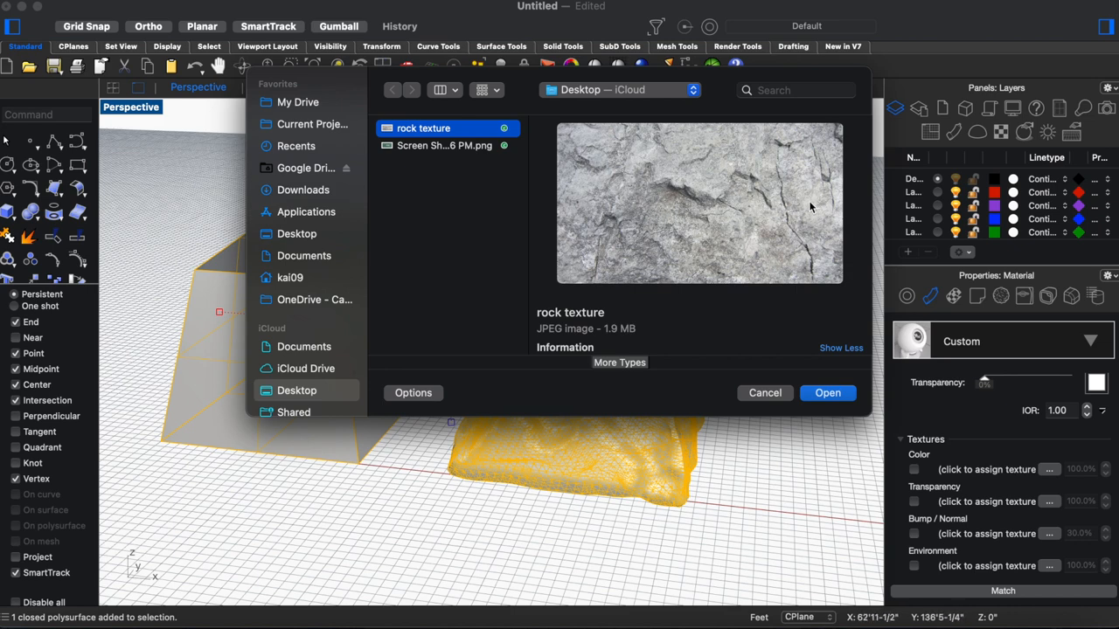
mouse_move(702, 193)
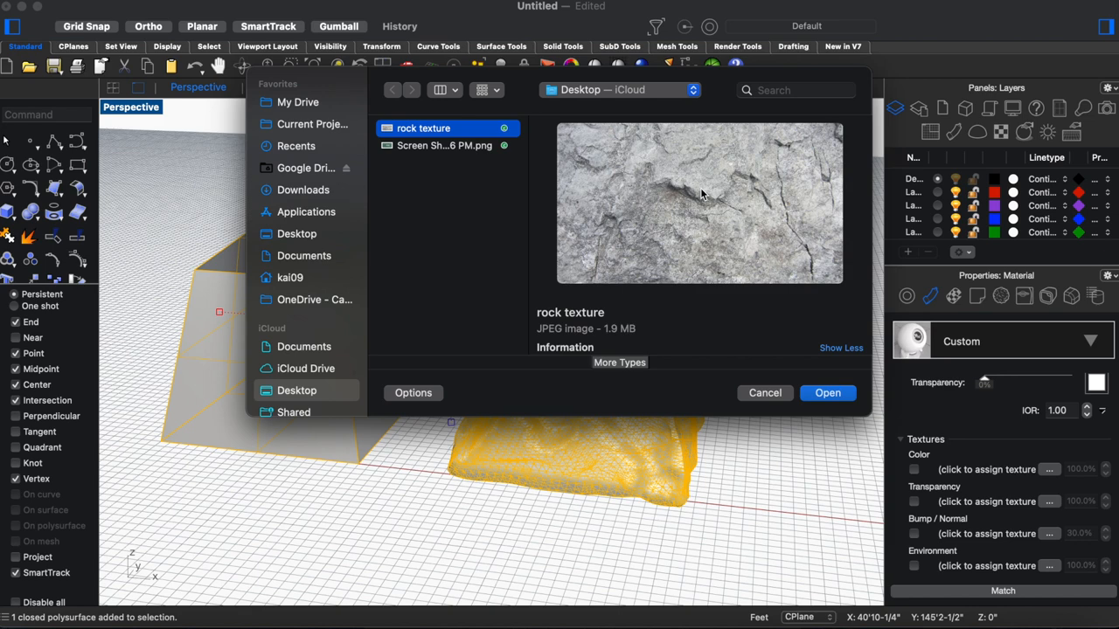
- Load the 'rock texture' photo from Desktop as the material's colour texture
click(827, 392)
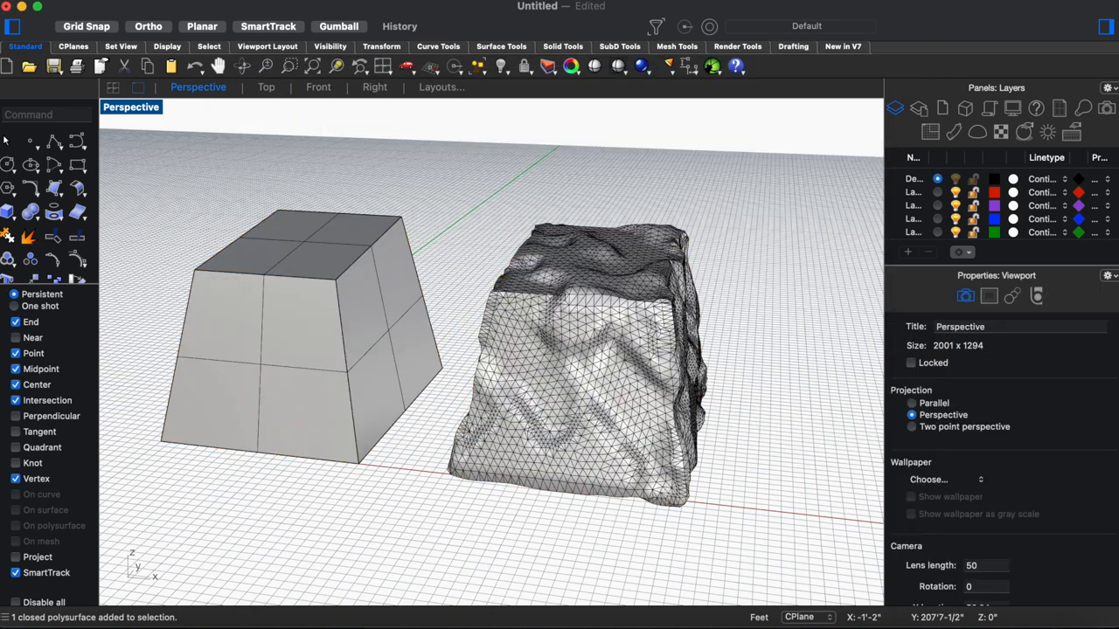
- Show the Perspective viewport in Rendered mode and orbit around both textured boulders
click(131, 106)
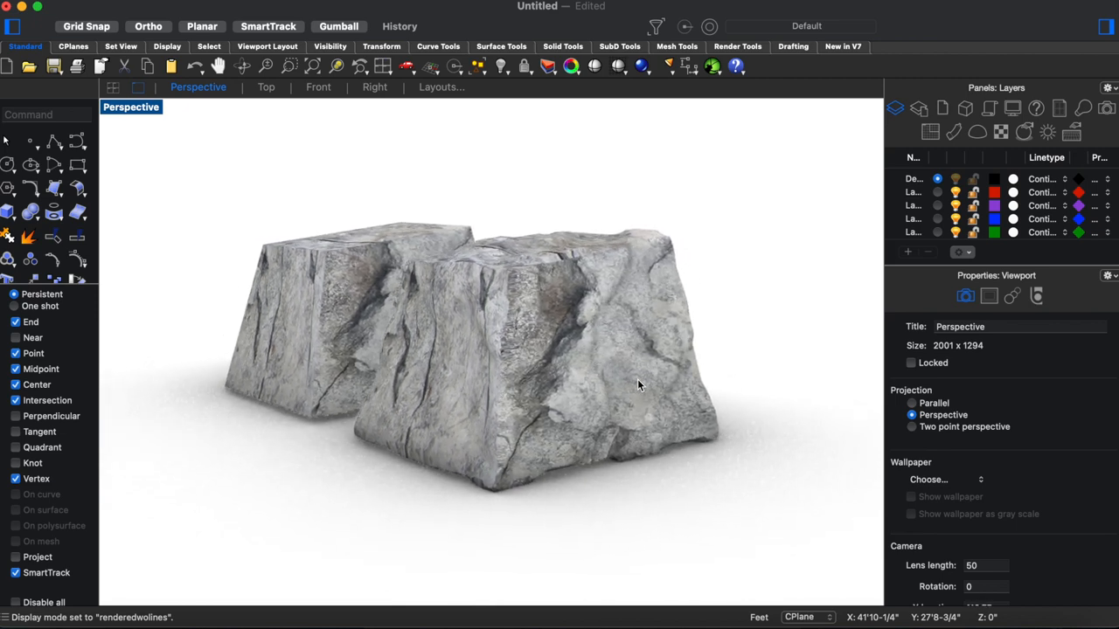
drag(638, 385, 295, 276)
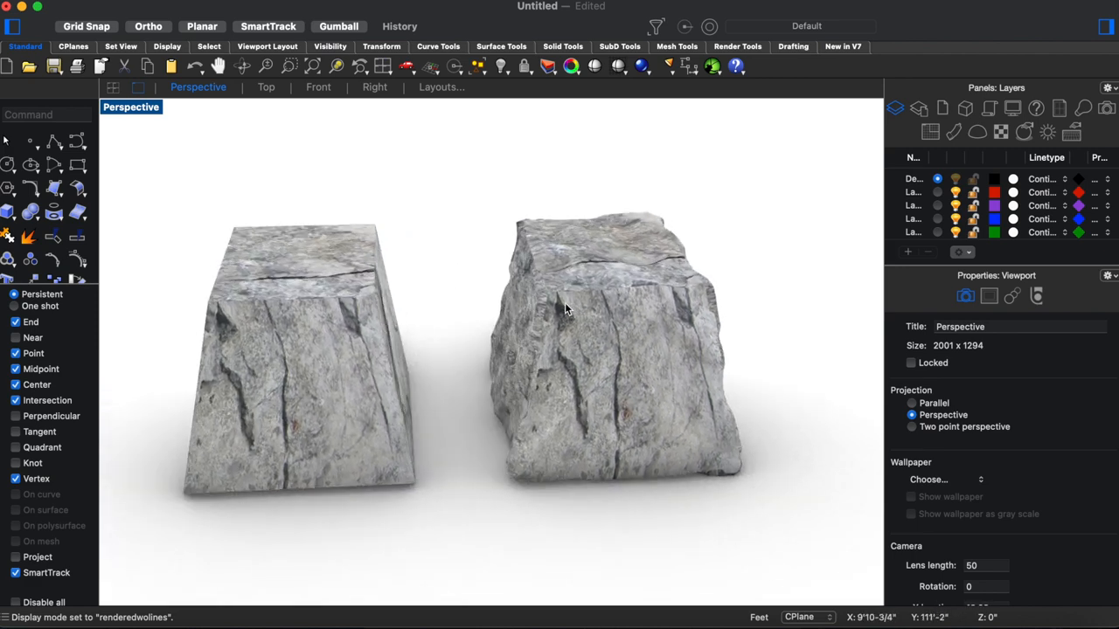
mouse_move(682, 327)
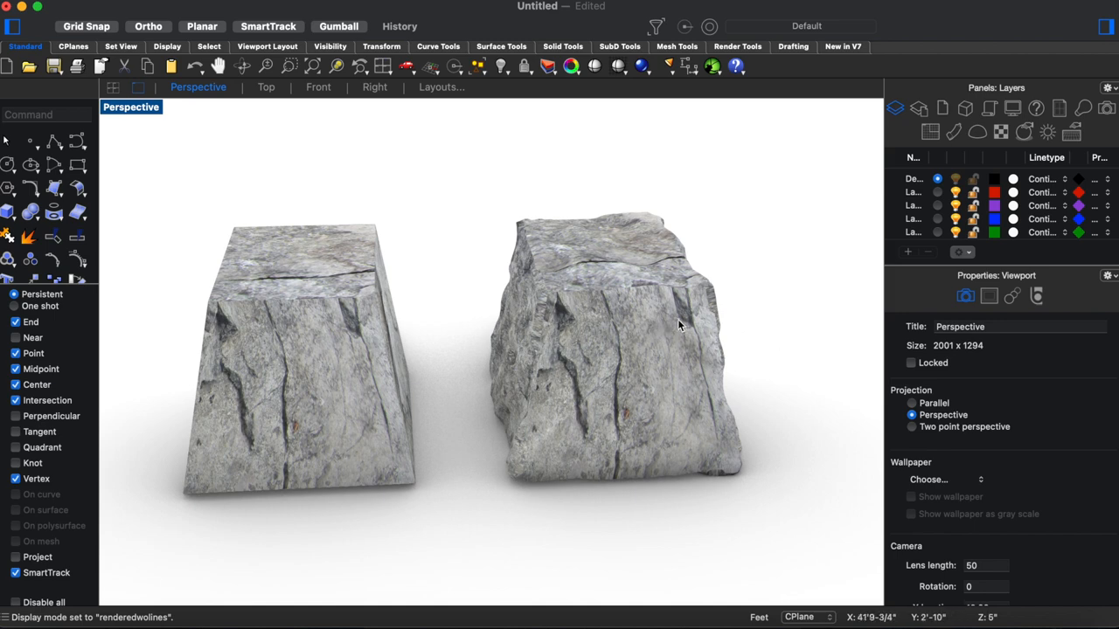
- Apply box texture mapping to the rock mesh, picking the box base and height
click(612, 349)
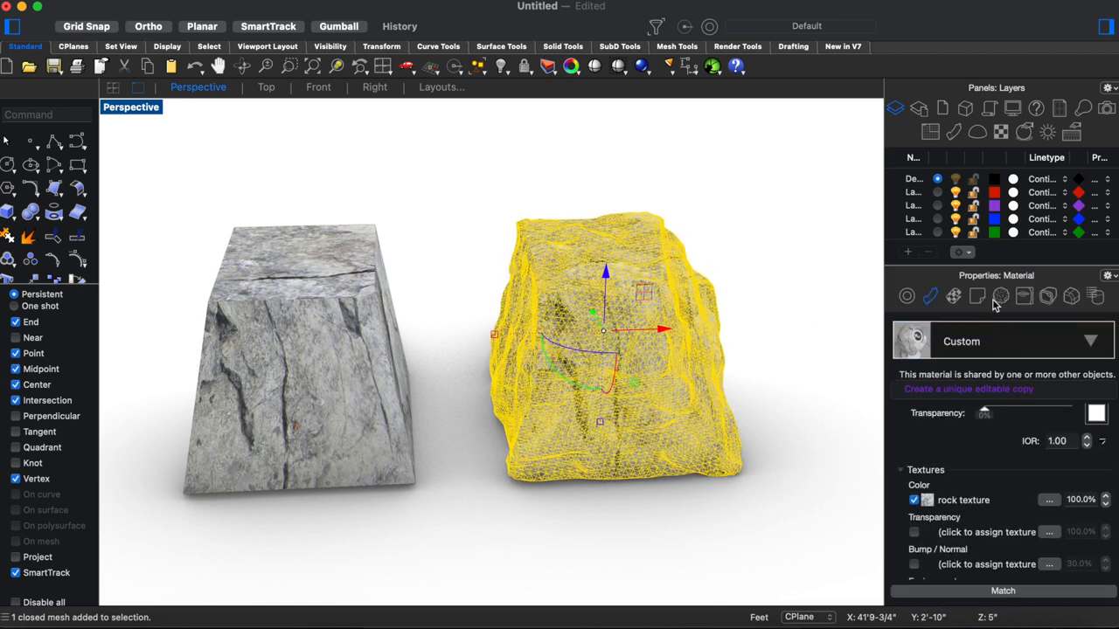
click(954, 296)
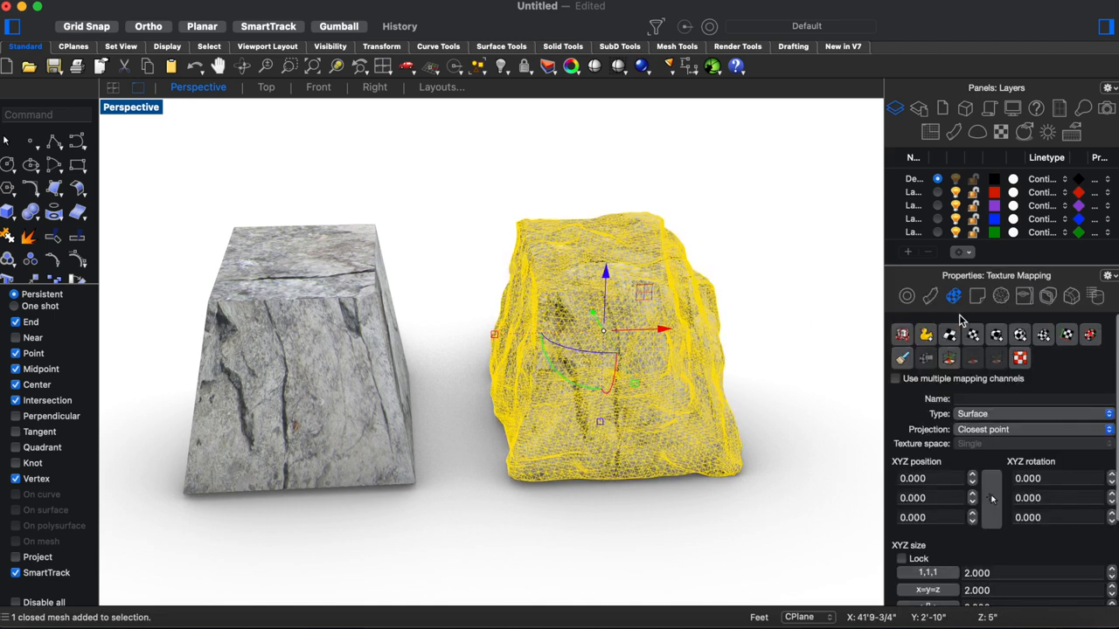
click(997, 335)
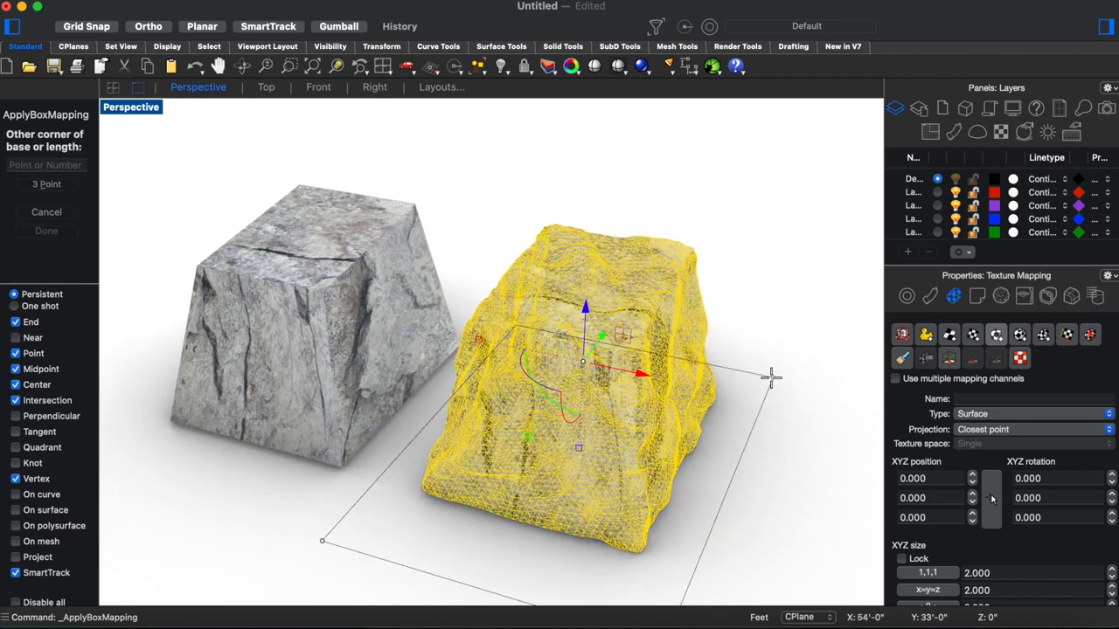
click(769, 378)
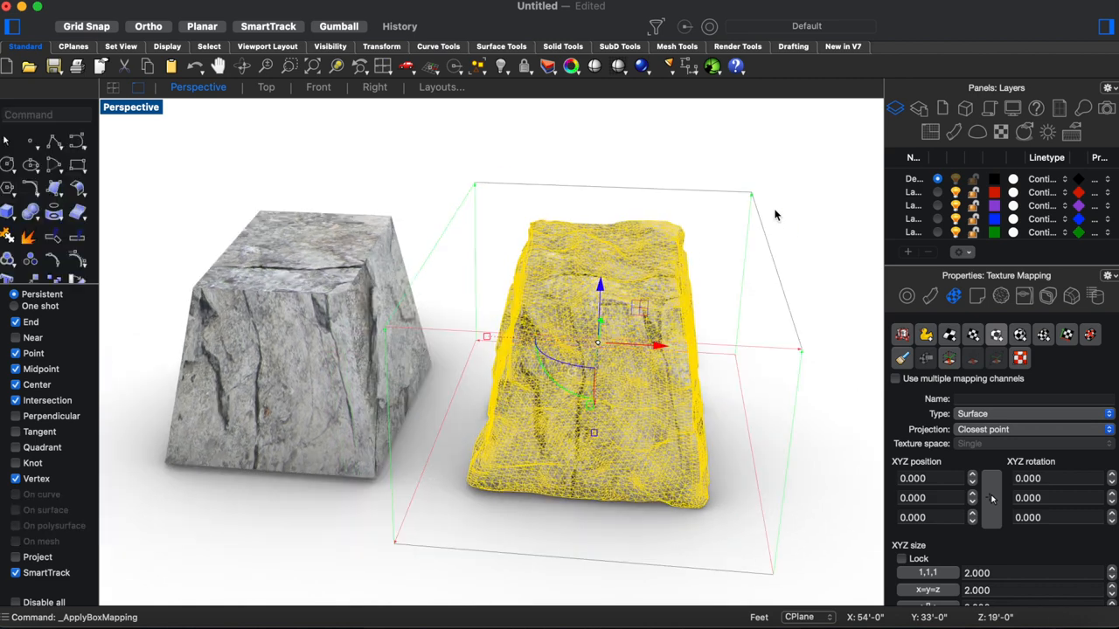
click(1032, 414)
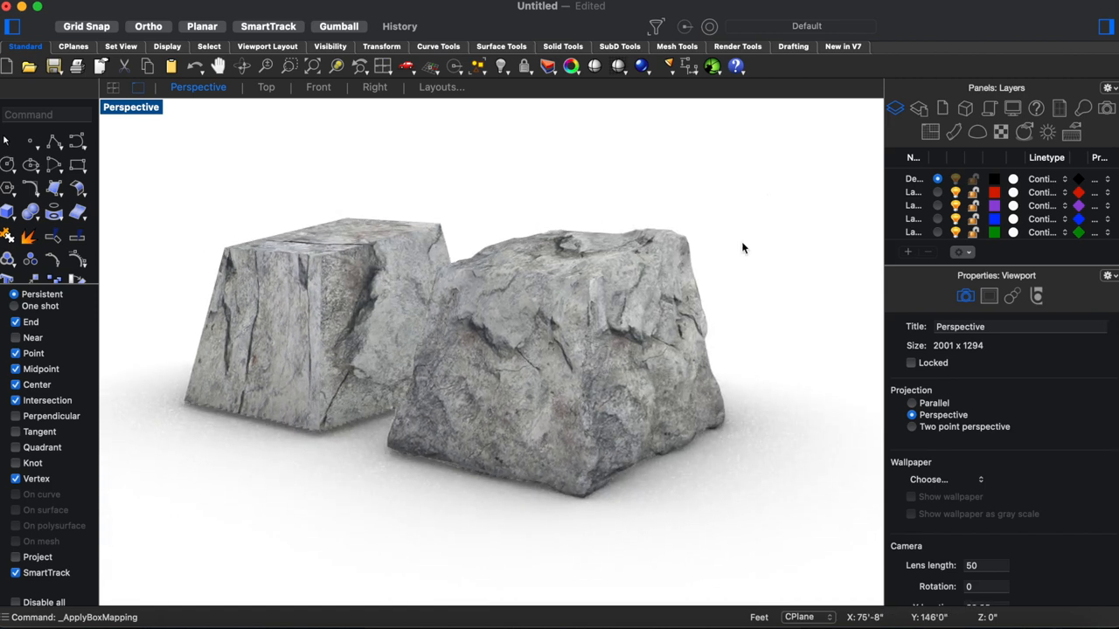
- Set the mesh's rock texture U/V repeat to 1.5 and apply it
click(559, 349)
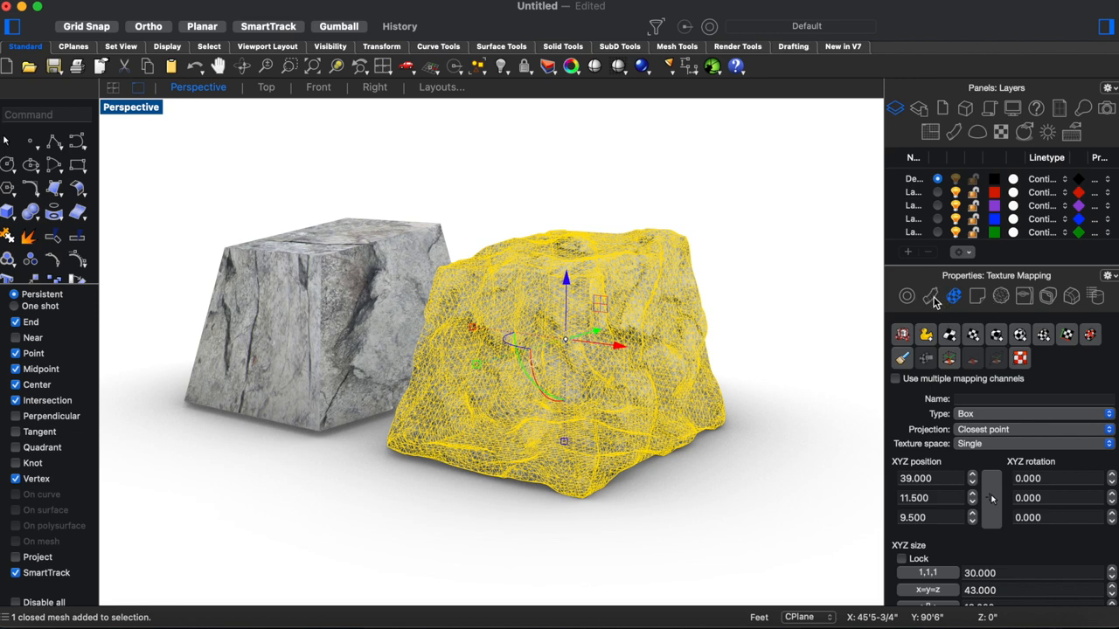
click(930, 296)
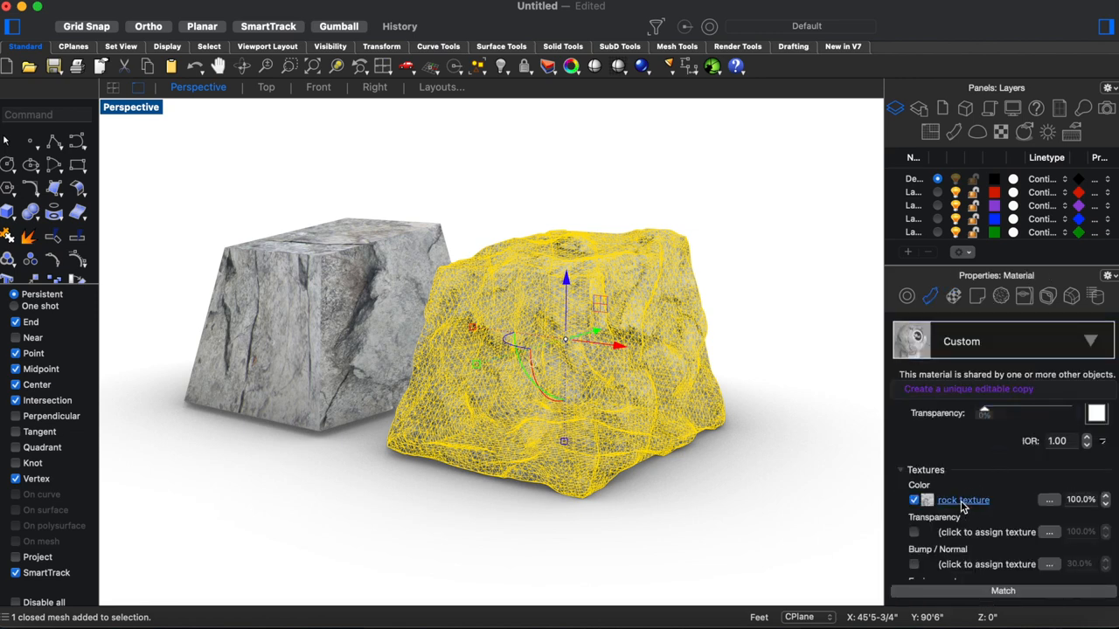
click(962, 499)
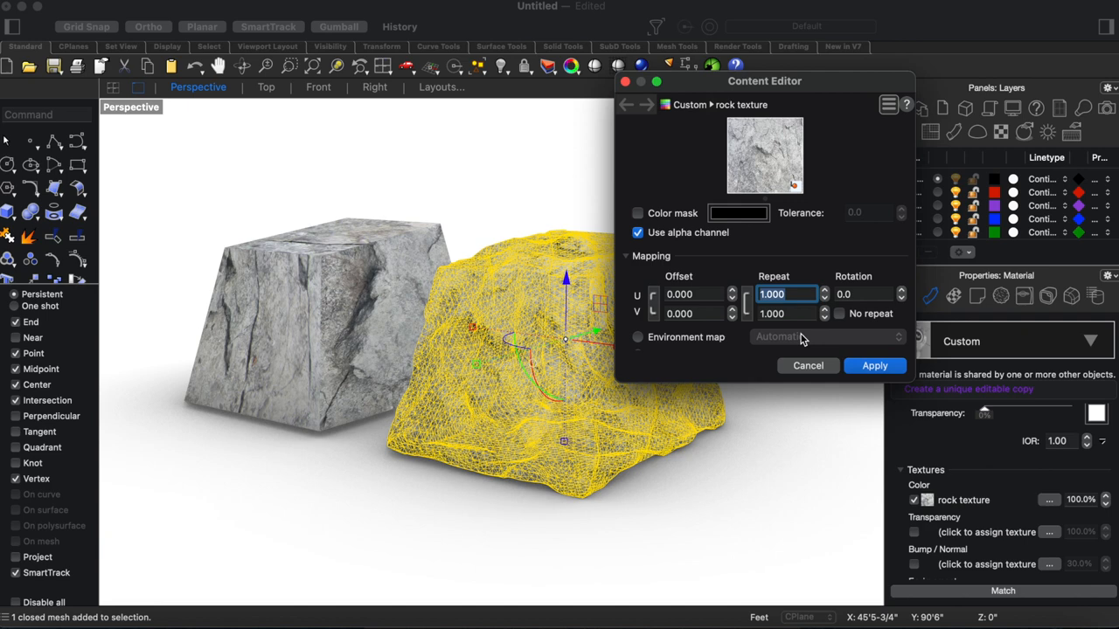
text(1.5)
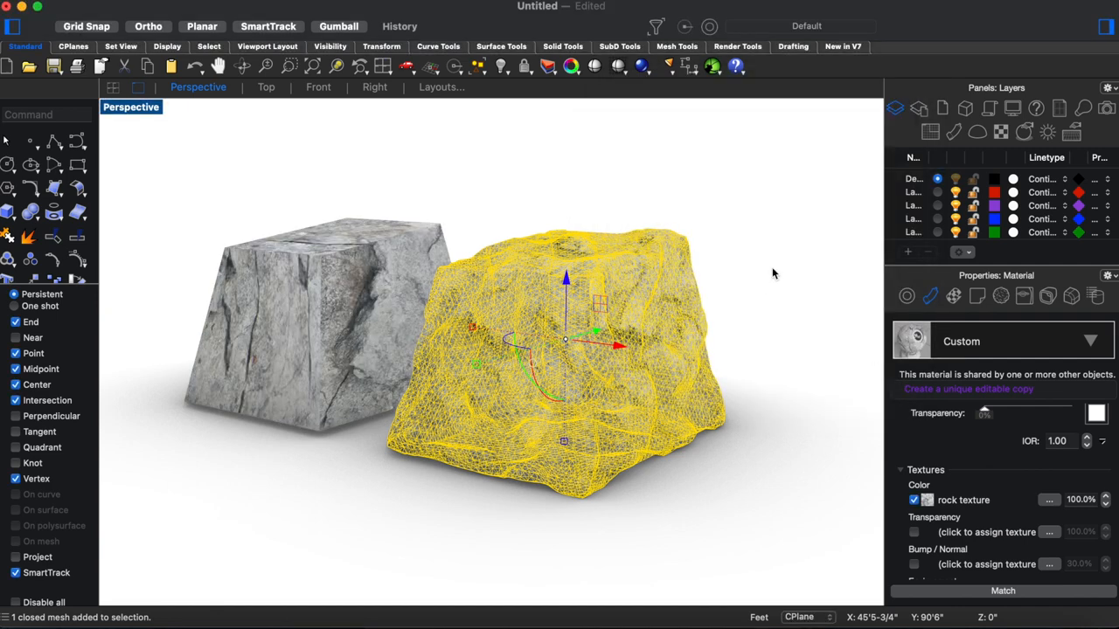
click(749, 236)
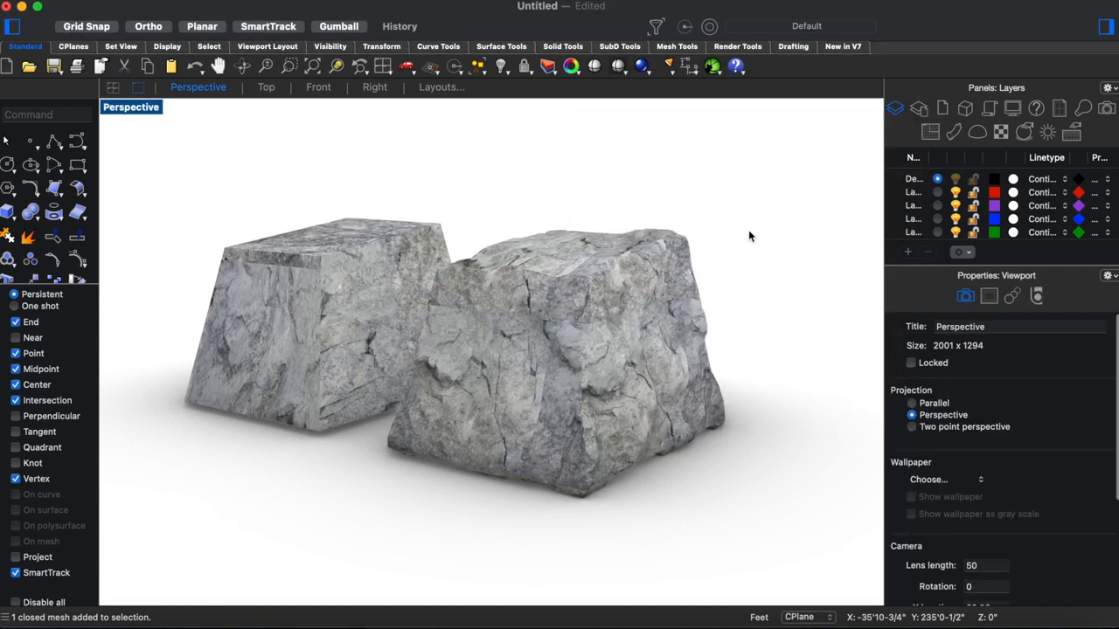
key(cmd+z)
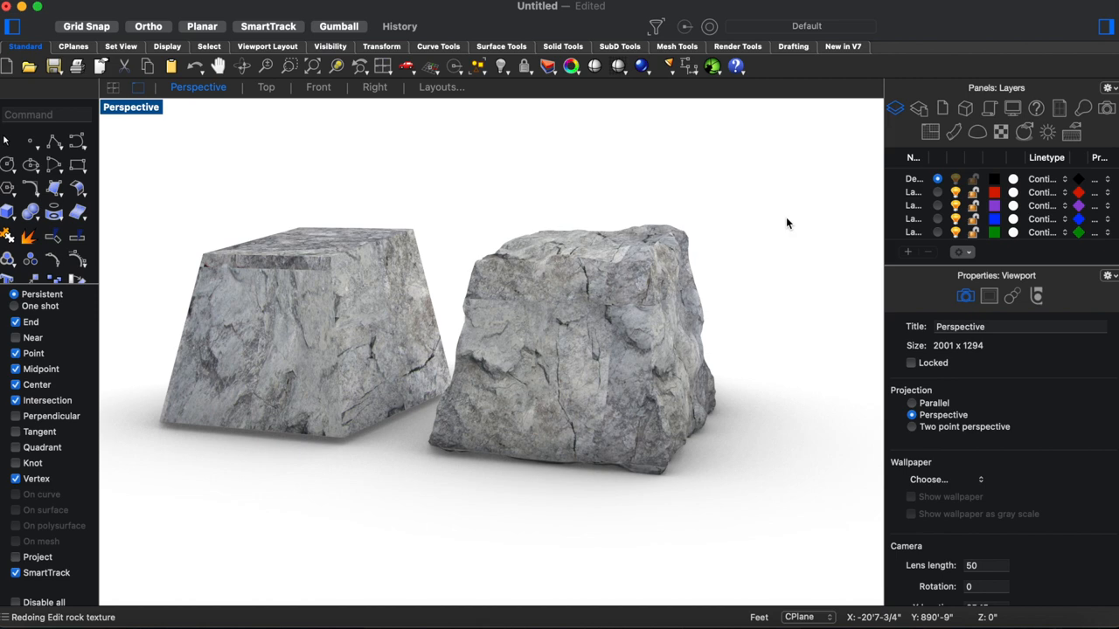
mouse_move(748, 225)
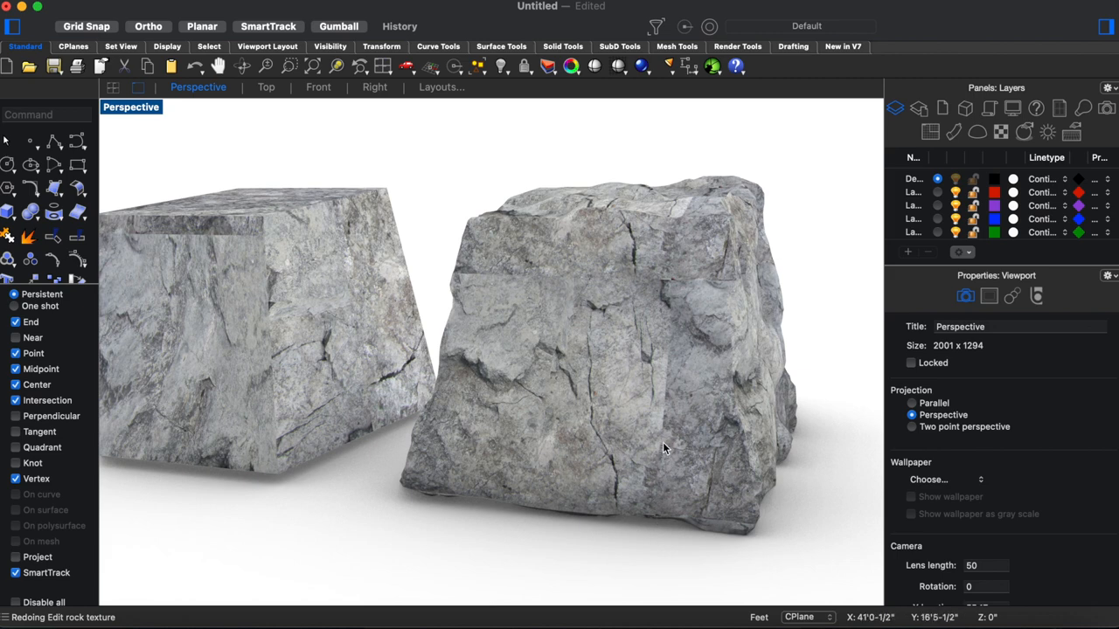
mouse_move(663, 427)
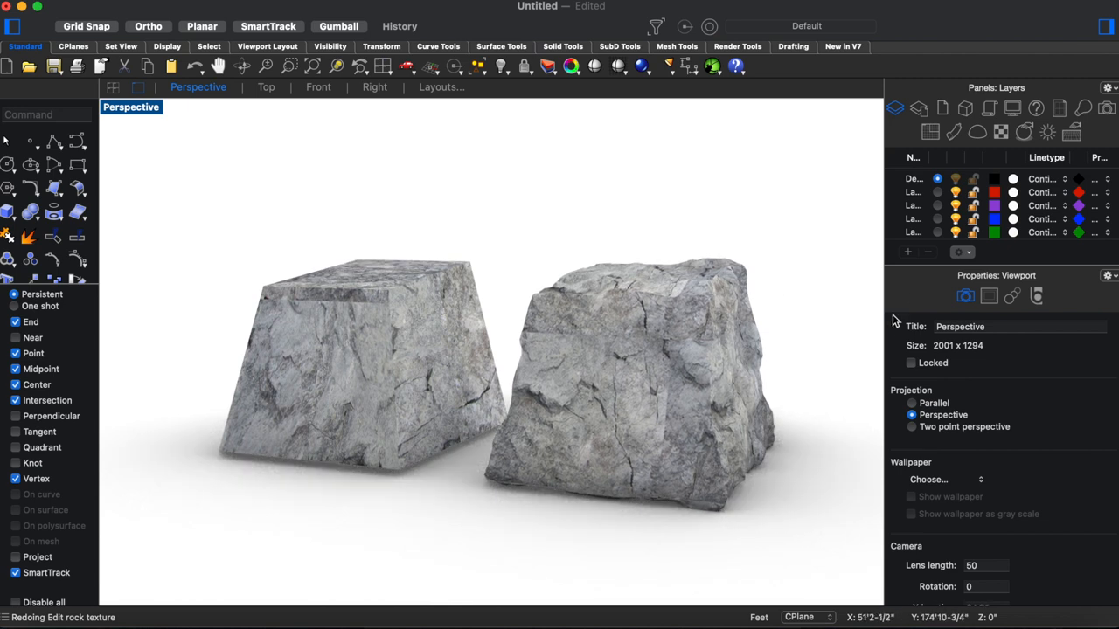
mouse_move(1049, 140)
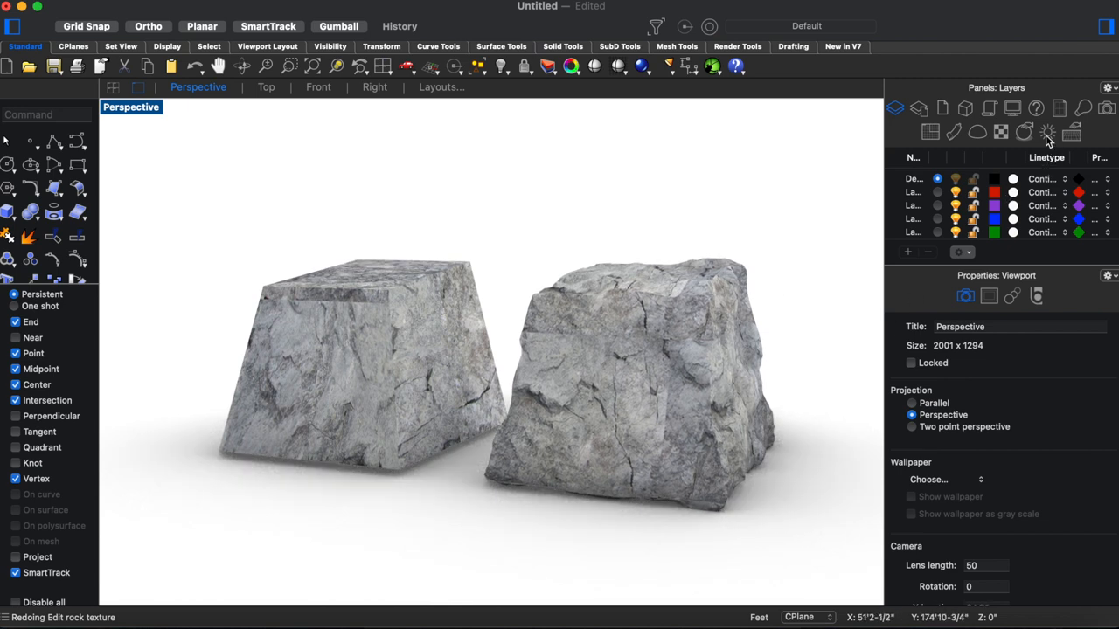